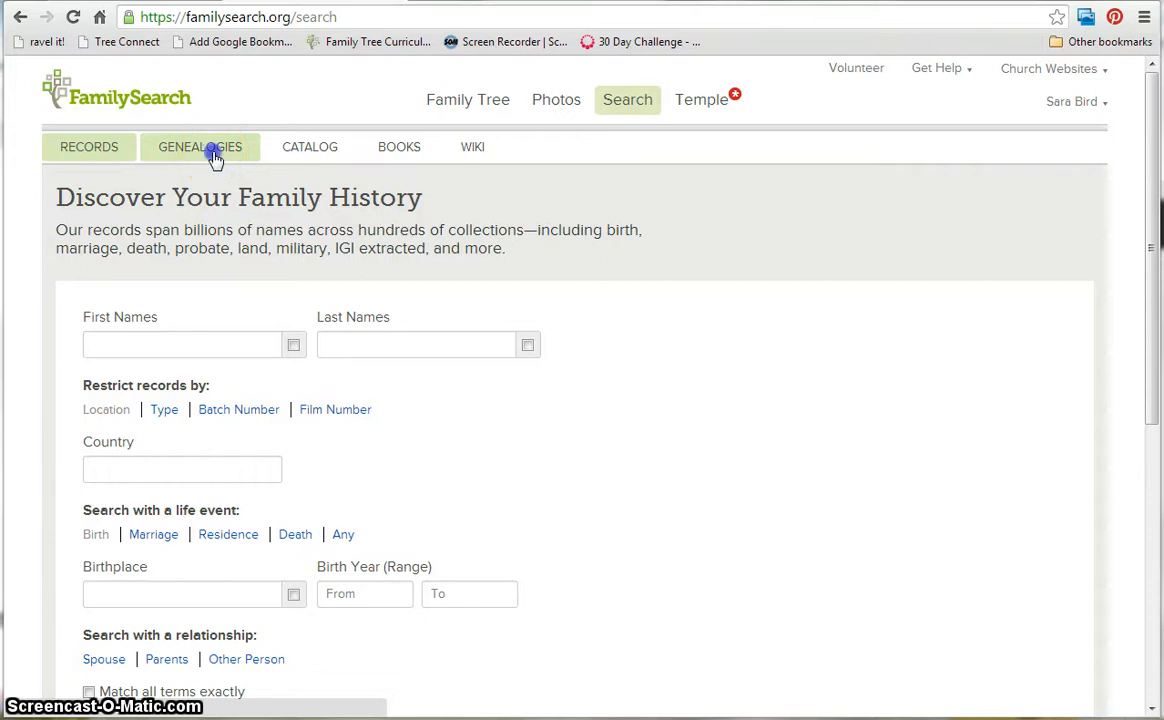
# - Go to the Genealogies search to reach the Search User Submitted Genealogies form
pyautogui.click(200, 147)
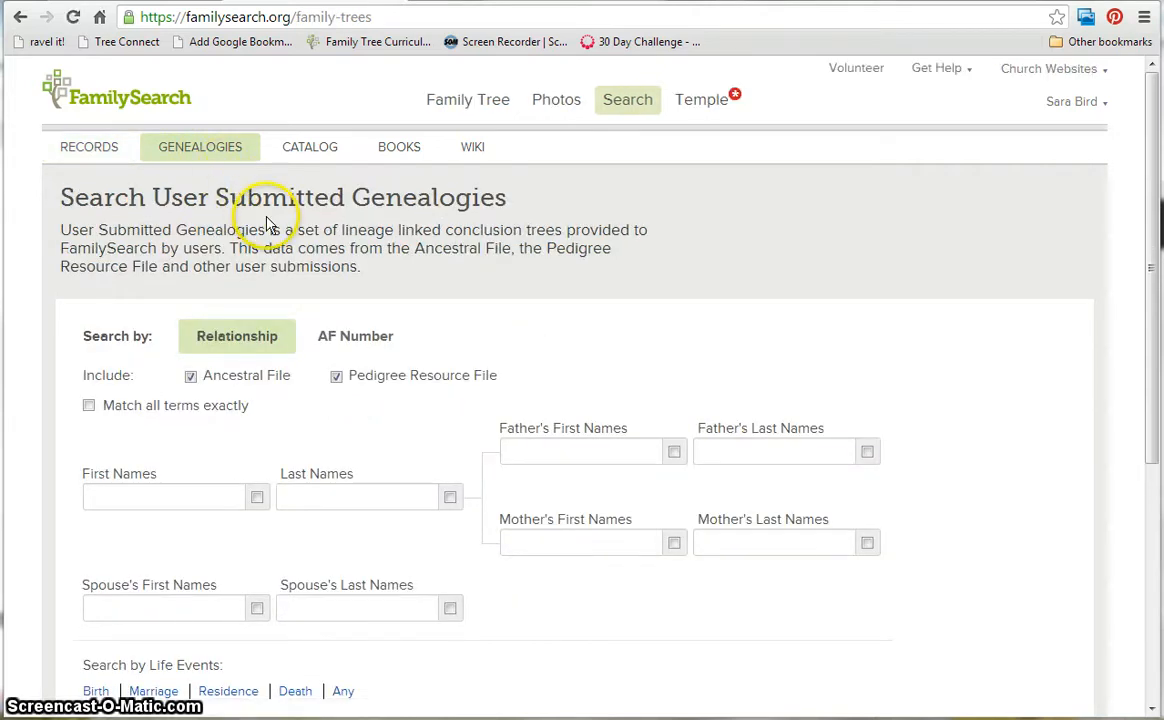
pyautogui.moveTo(147, 273)
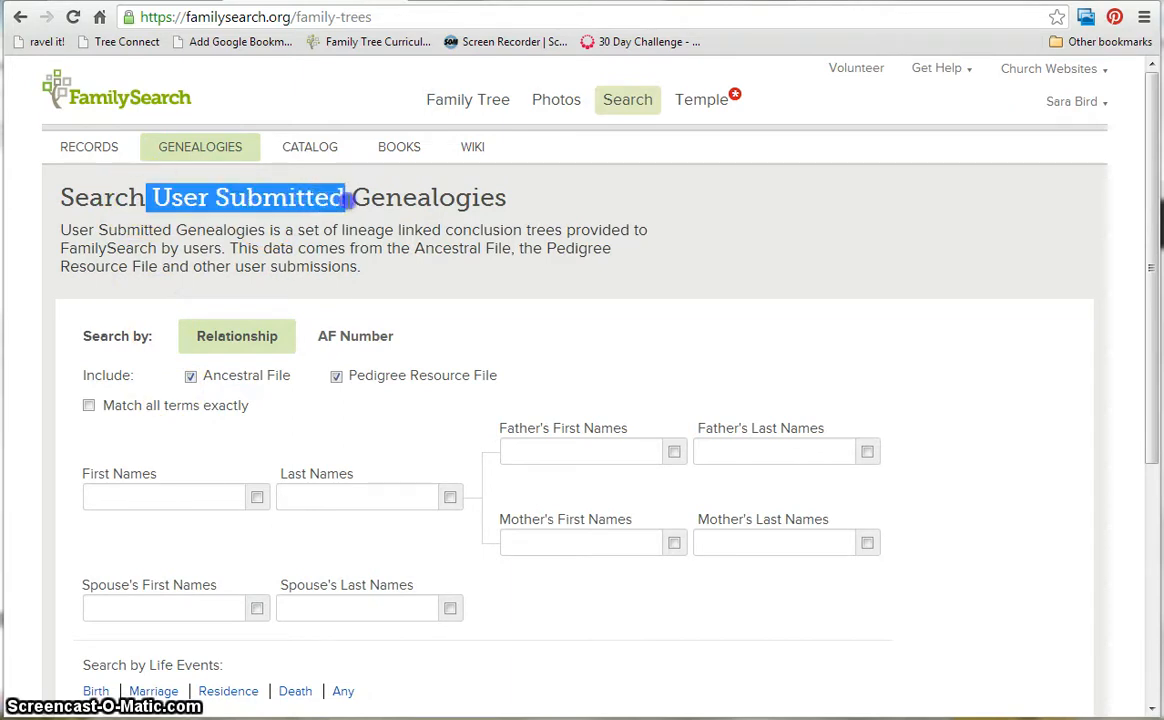
pyautogui.moveTo(248, 388)
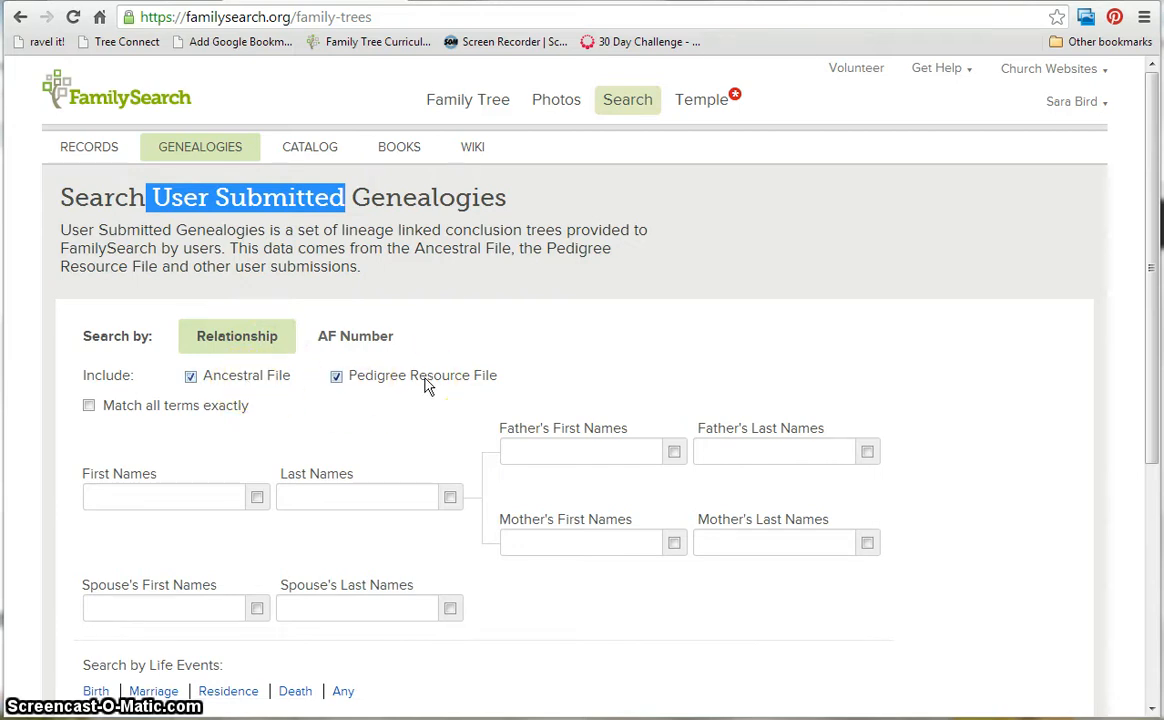
pyautogui.click(165, 497)
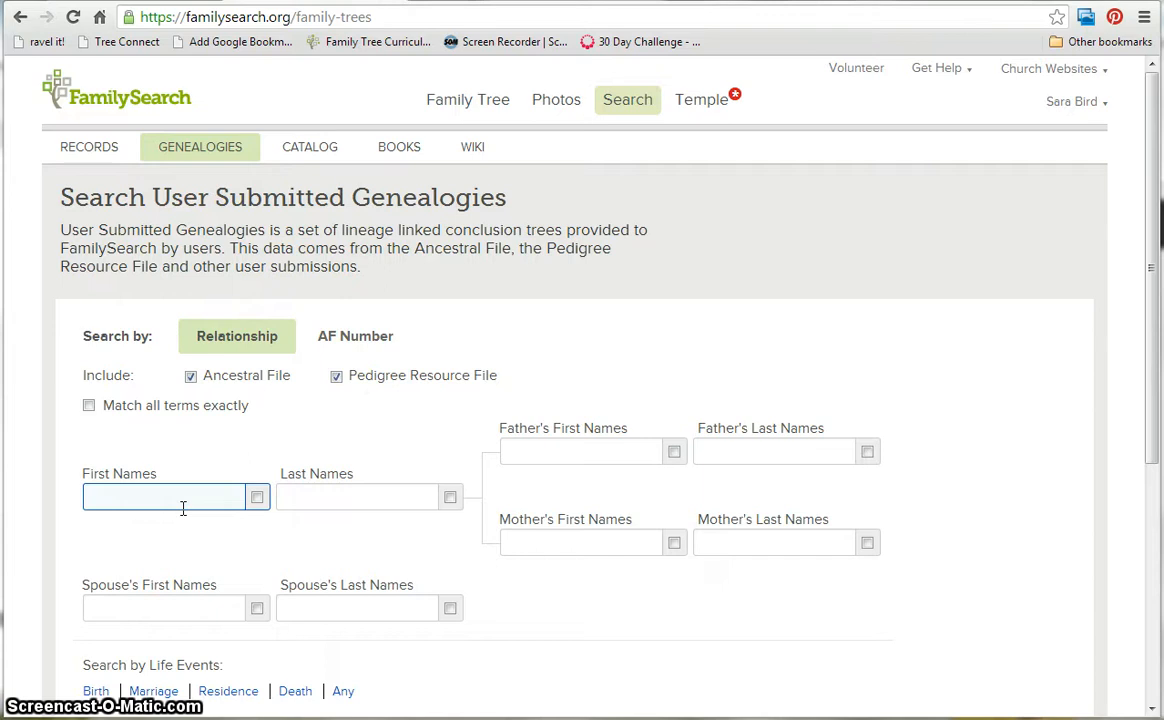
pyautogui.write('merritt Lic')
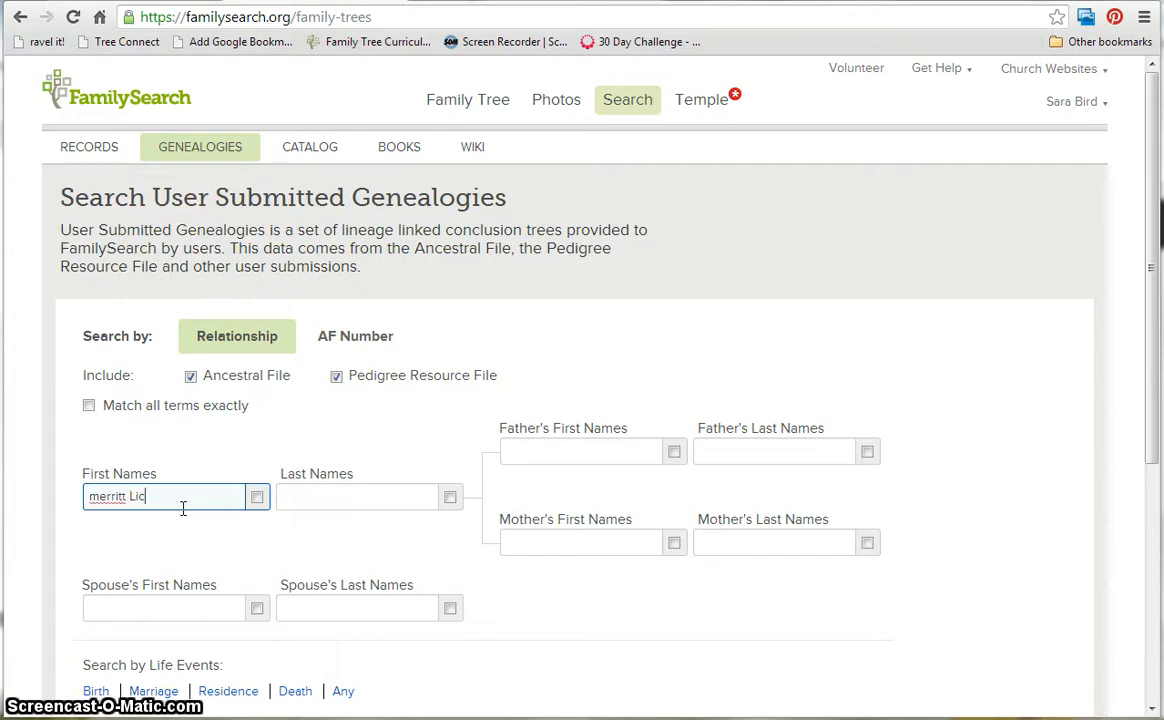
pyautogui.press('Backspace')
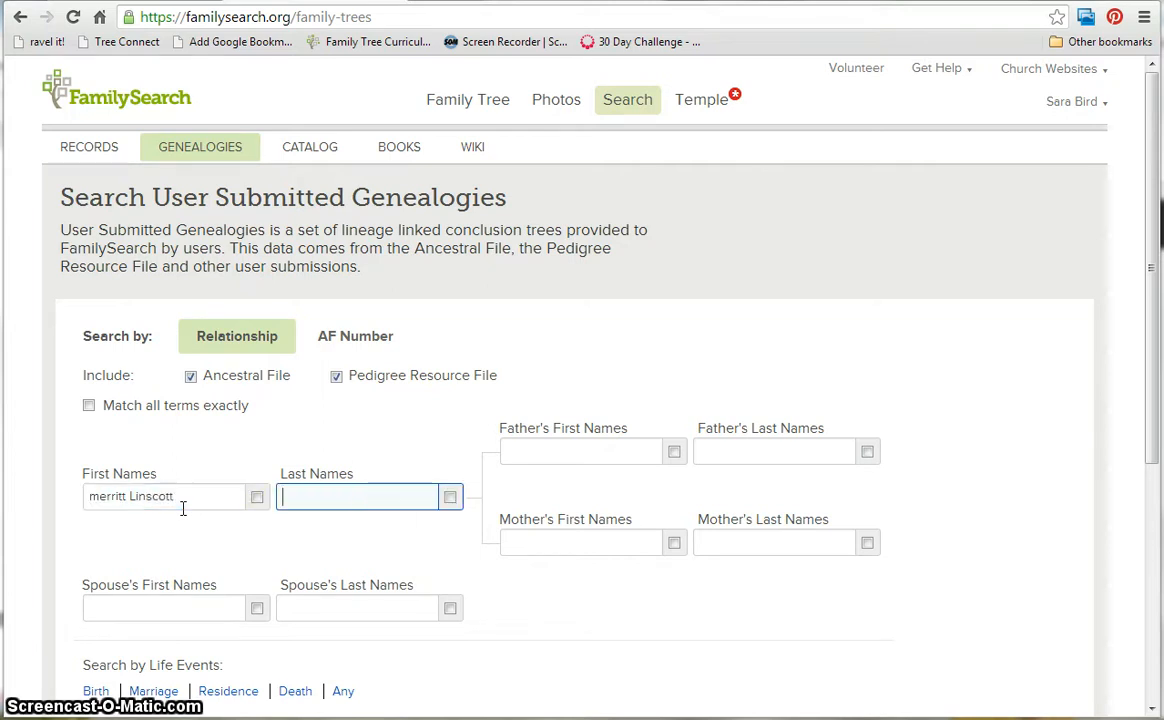
pyautogui.write('Curtis')
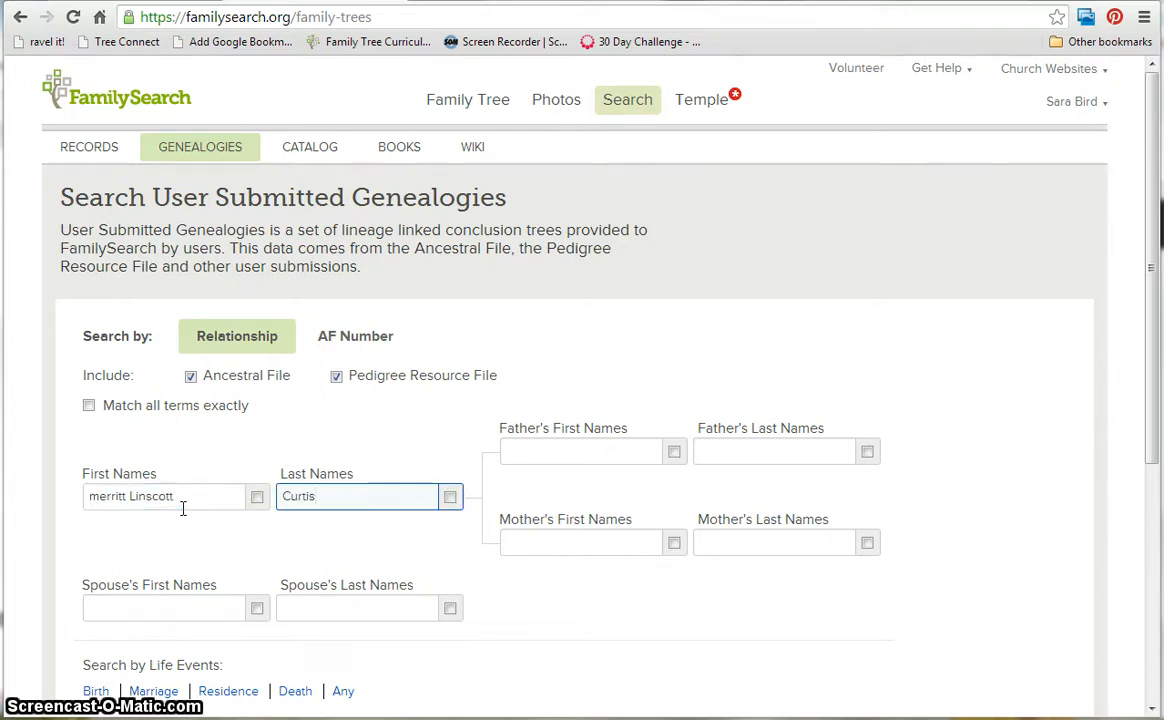
pyautogui.moveTo(291, 583)
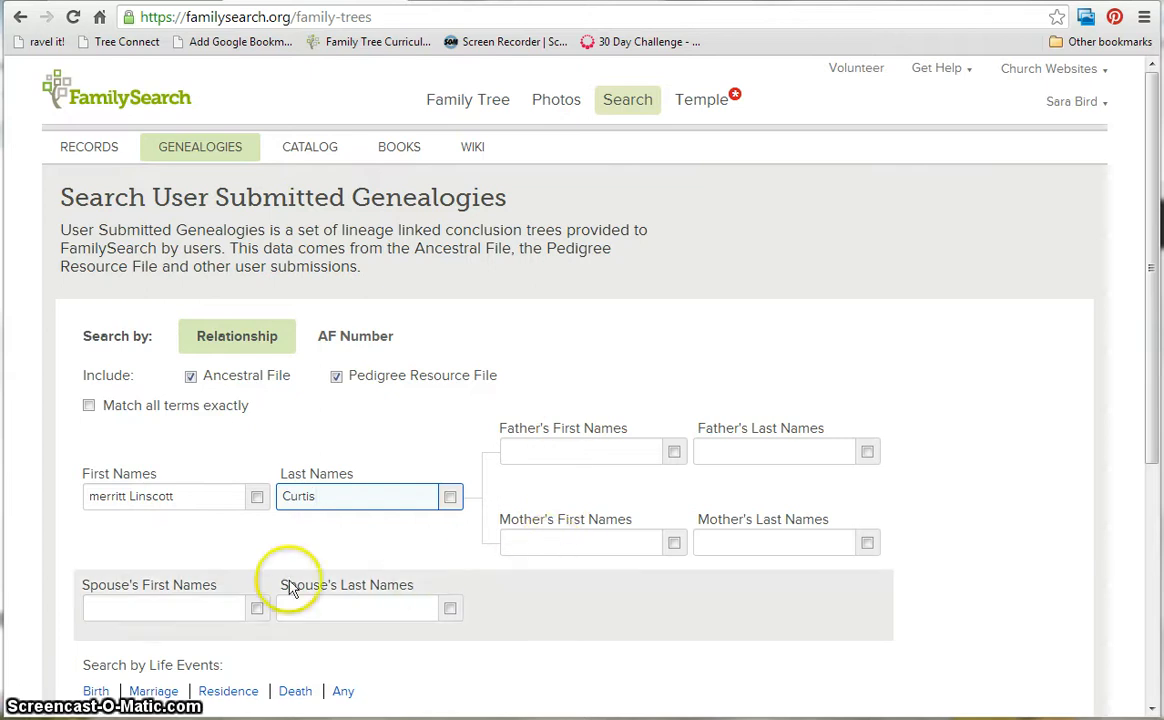
# - Add a Birth event with 'kansas' as the birthplace
pyautogui.scroll(-3)
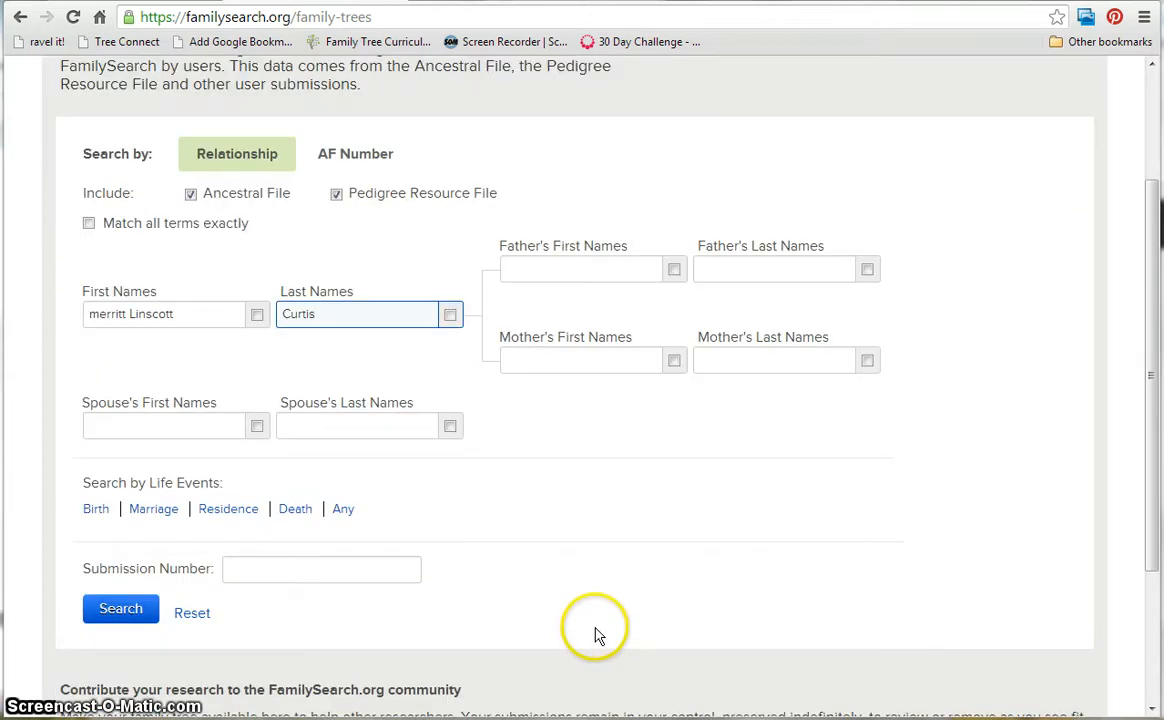
pyautogui.click(96, 508)
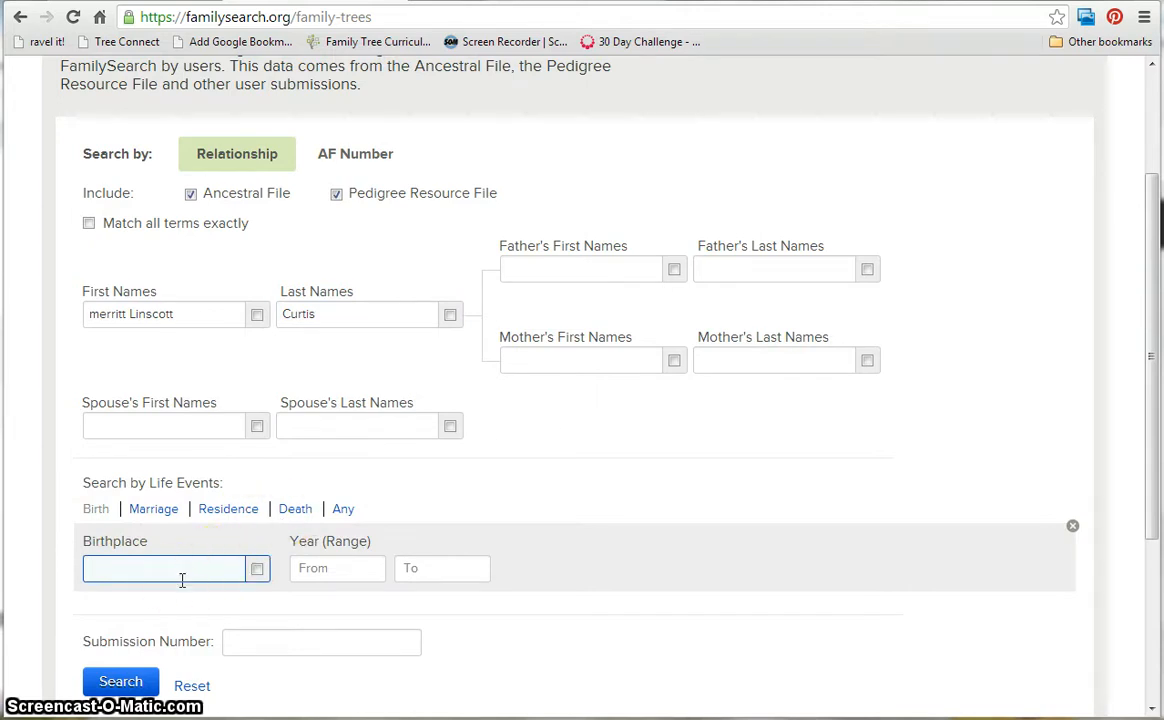
pyautogui.write('kansas')
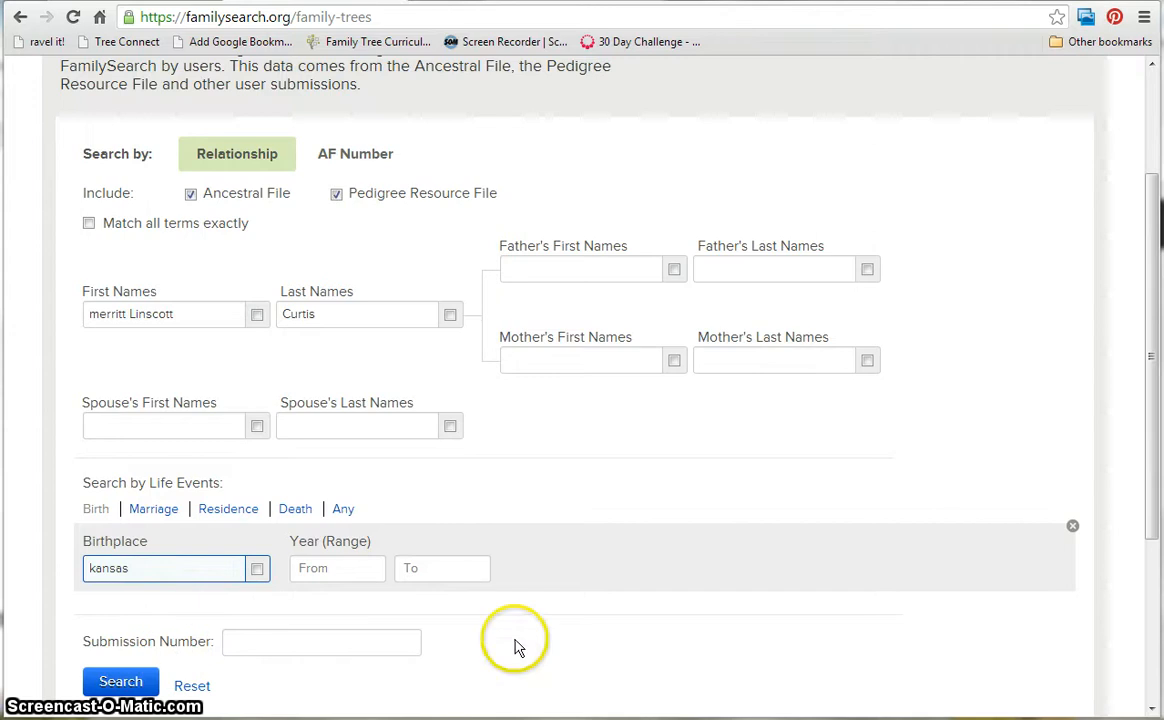
pyautogui.scroll(-3)
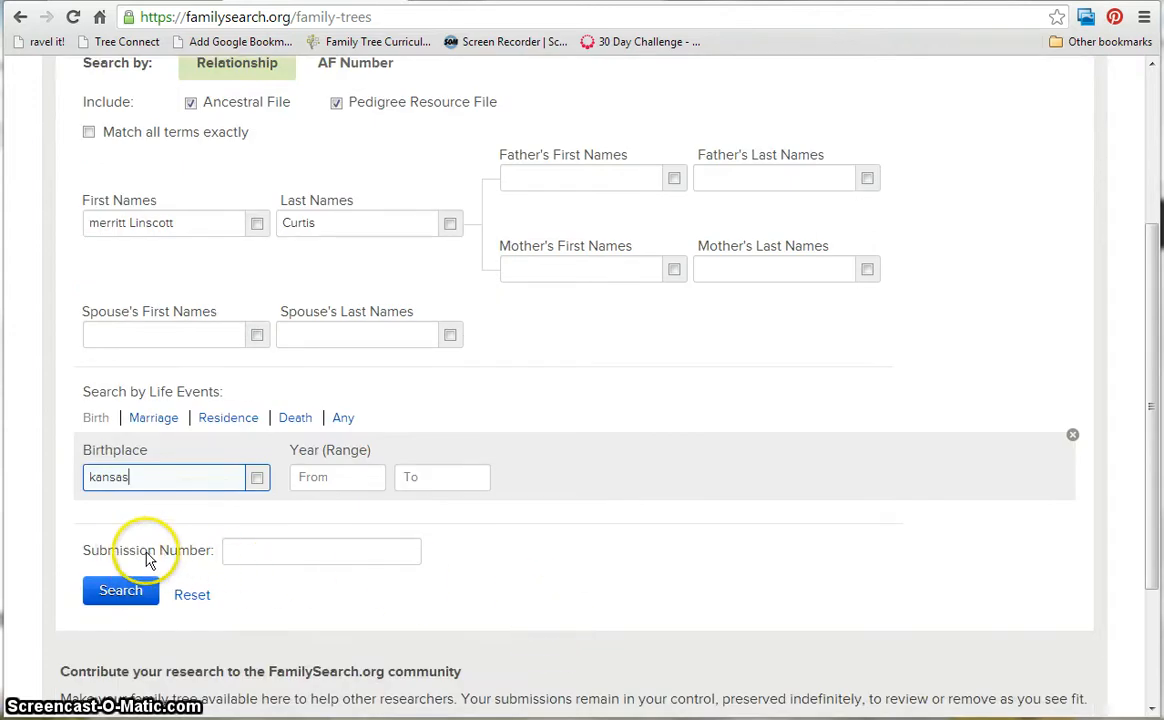
pyautogui.moveTo(168, 594)
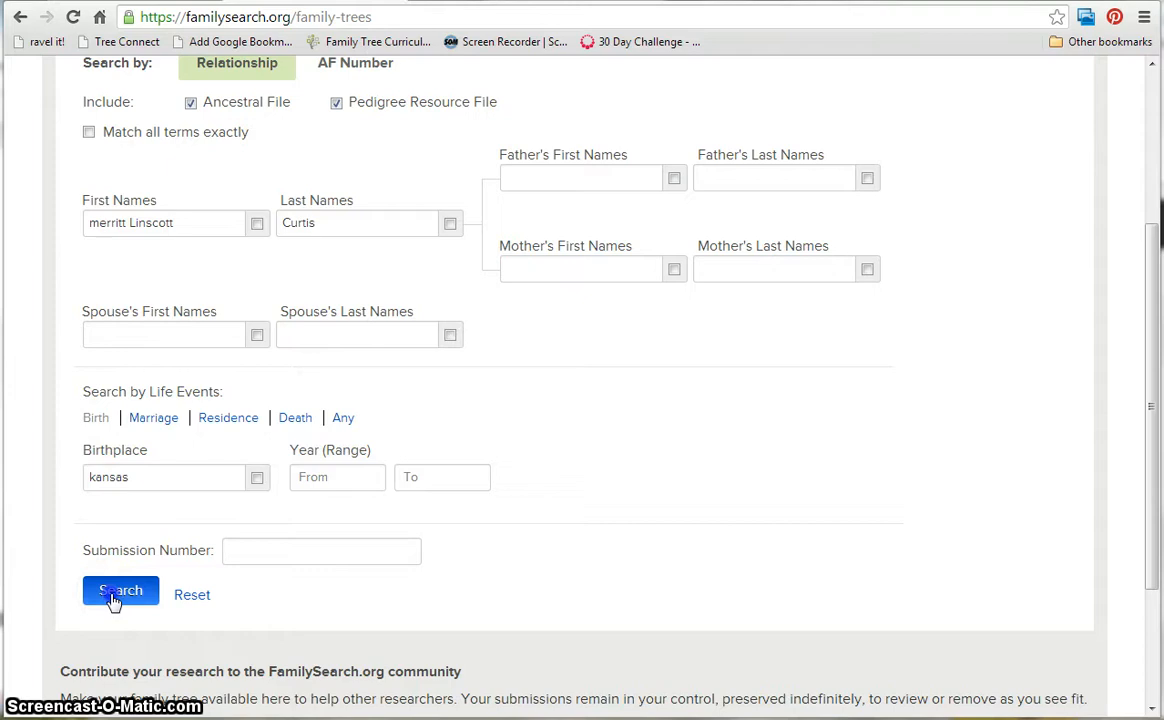
pyautogui.click(120, 590)
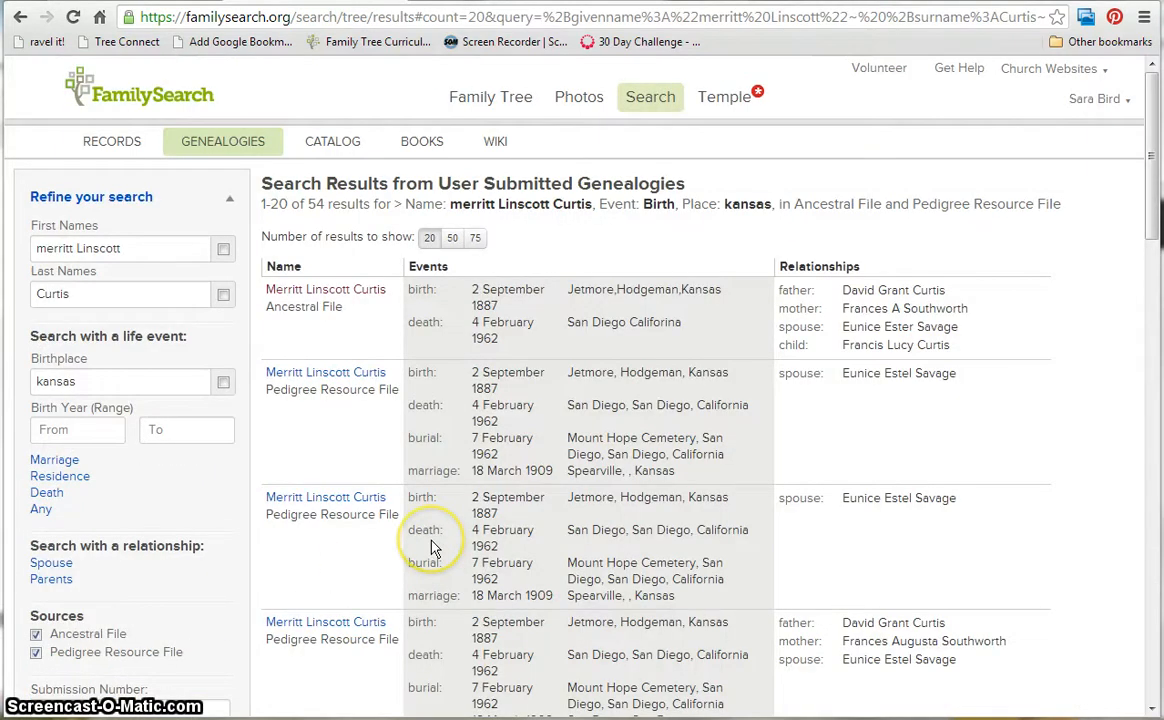
pyautogui.moveTo(210, 160)
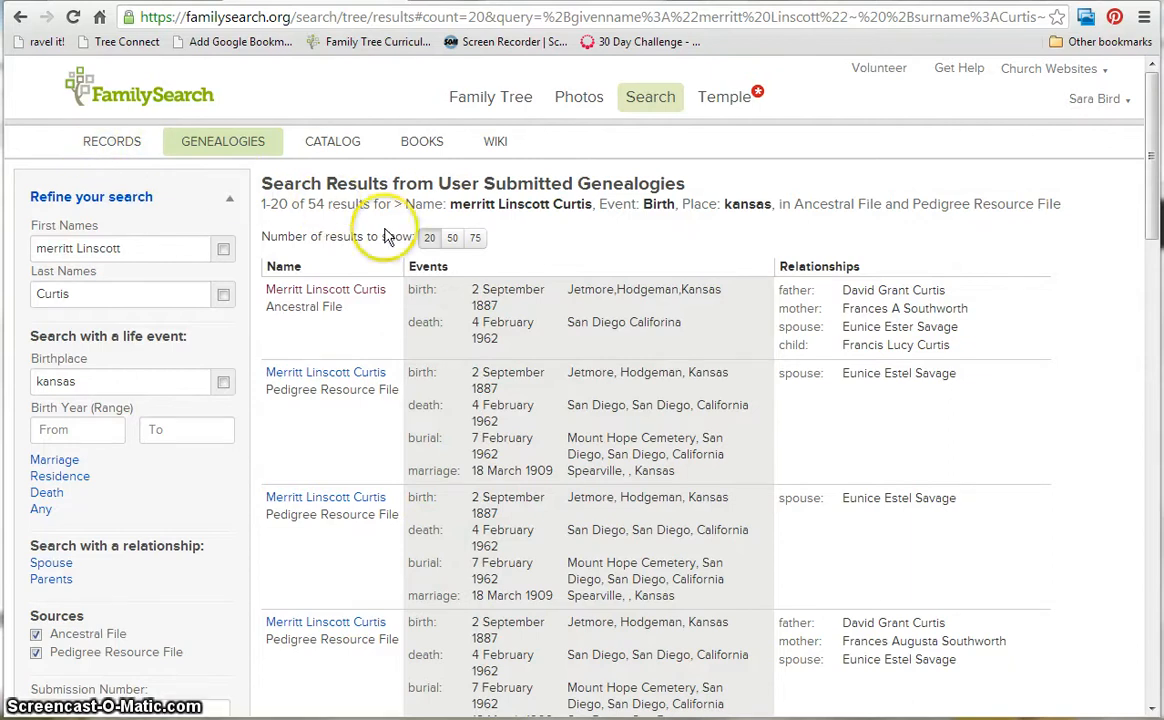
pyautogui.moveTo(385, 237)
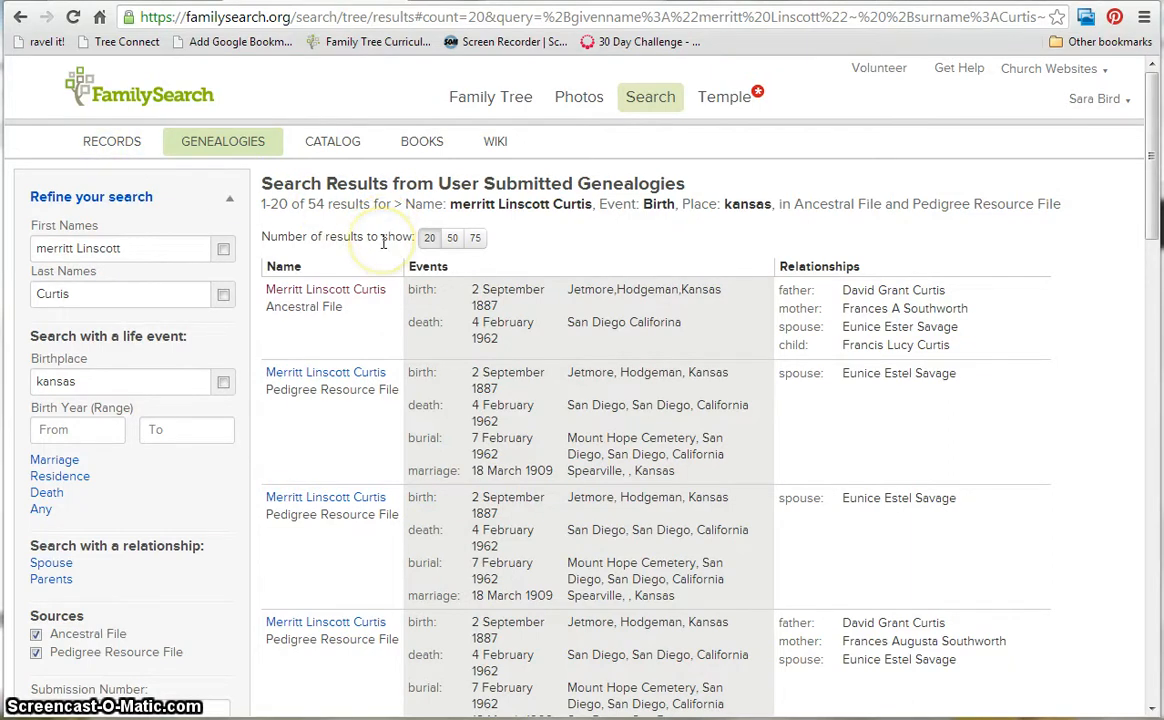
pyautogui.moveTo(863, 212)
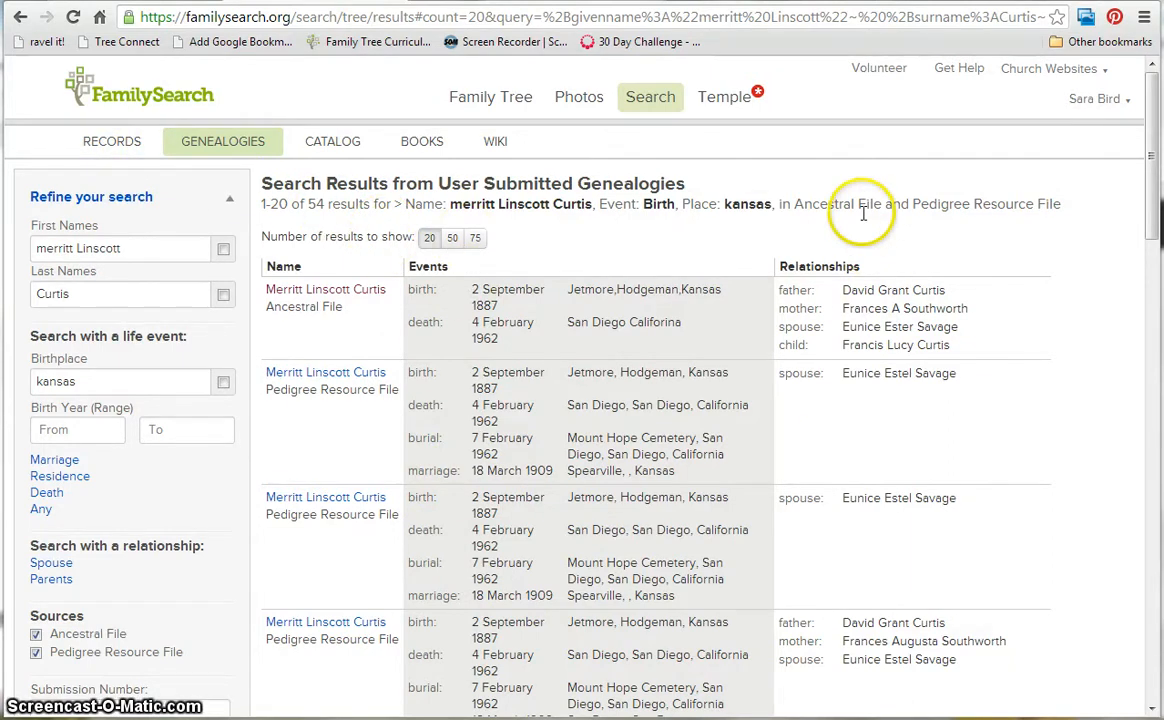
pyautogui.moveTo(893, 222)
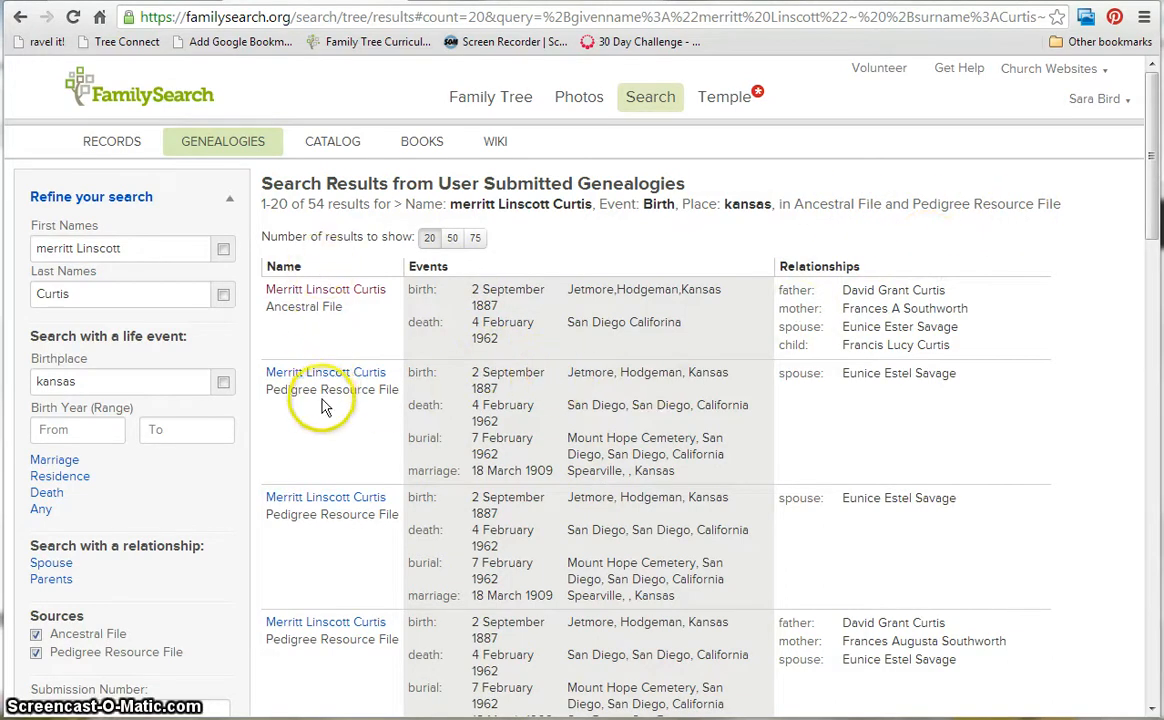
pyautogui.click(325, 372)
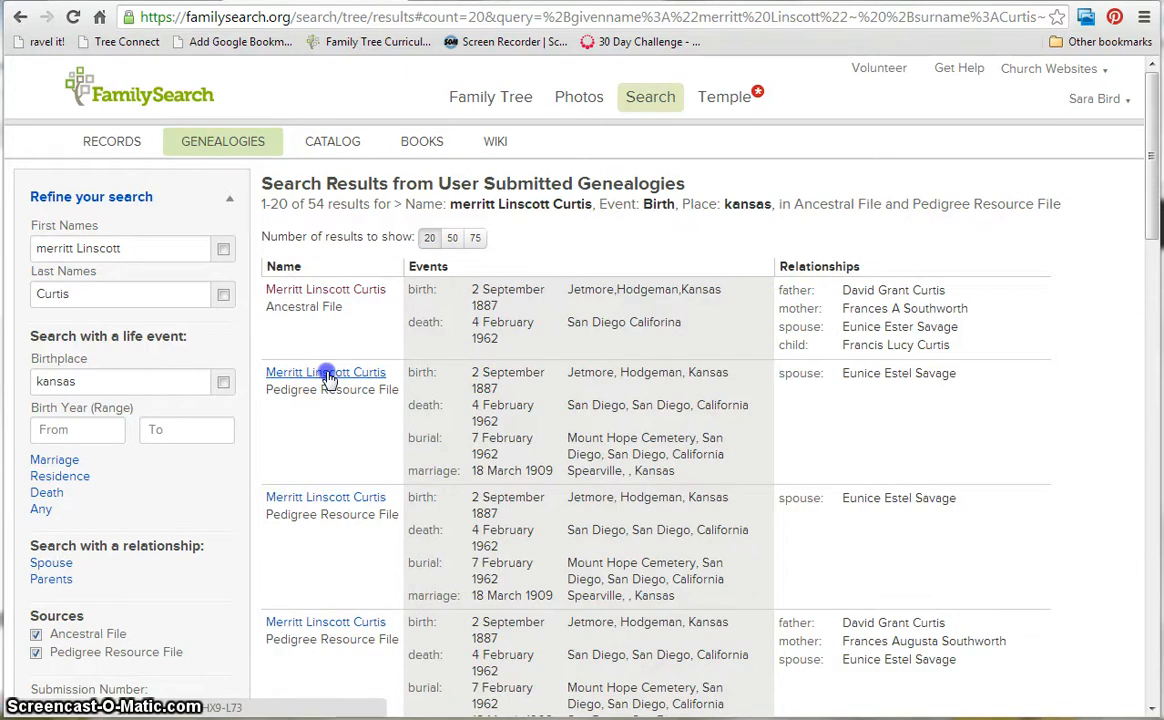
pyautogui.click(325, 372)
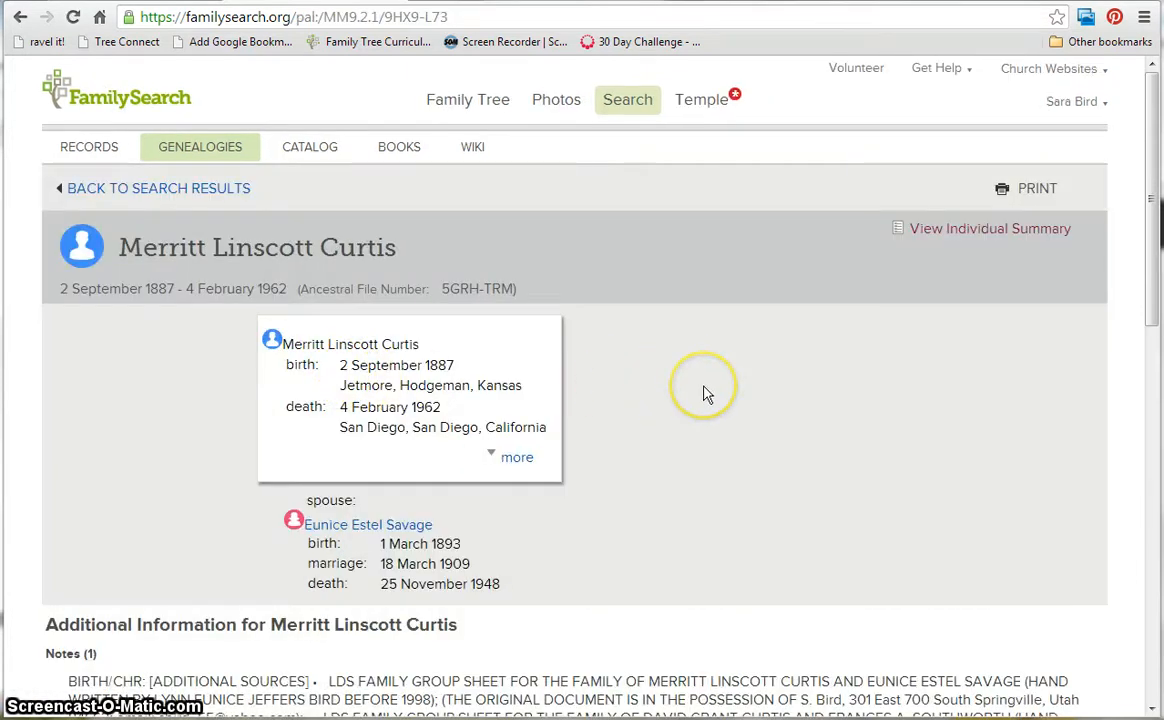
pyautogui.moveTo(710, 398)
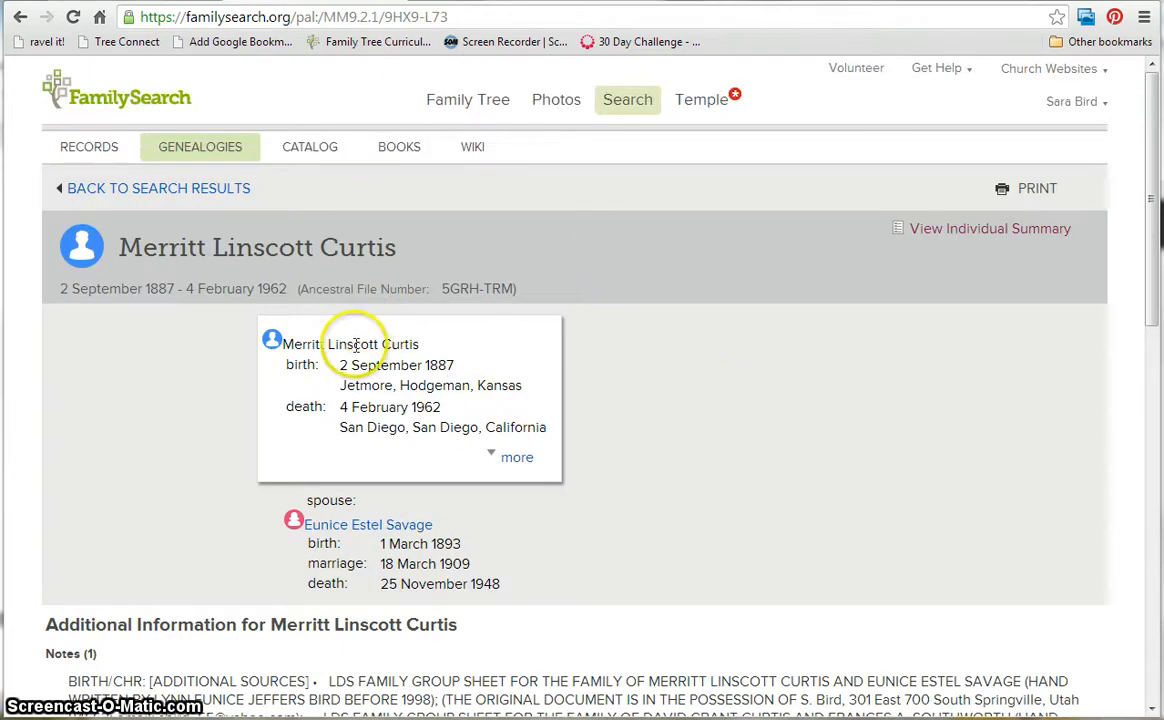
pyautogui.moveTo(1007, 235)
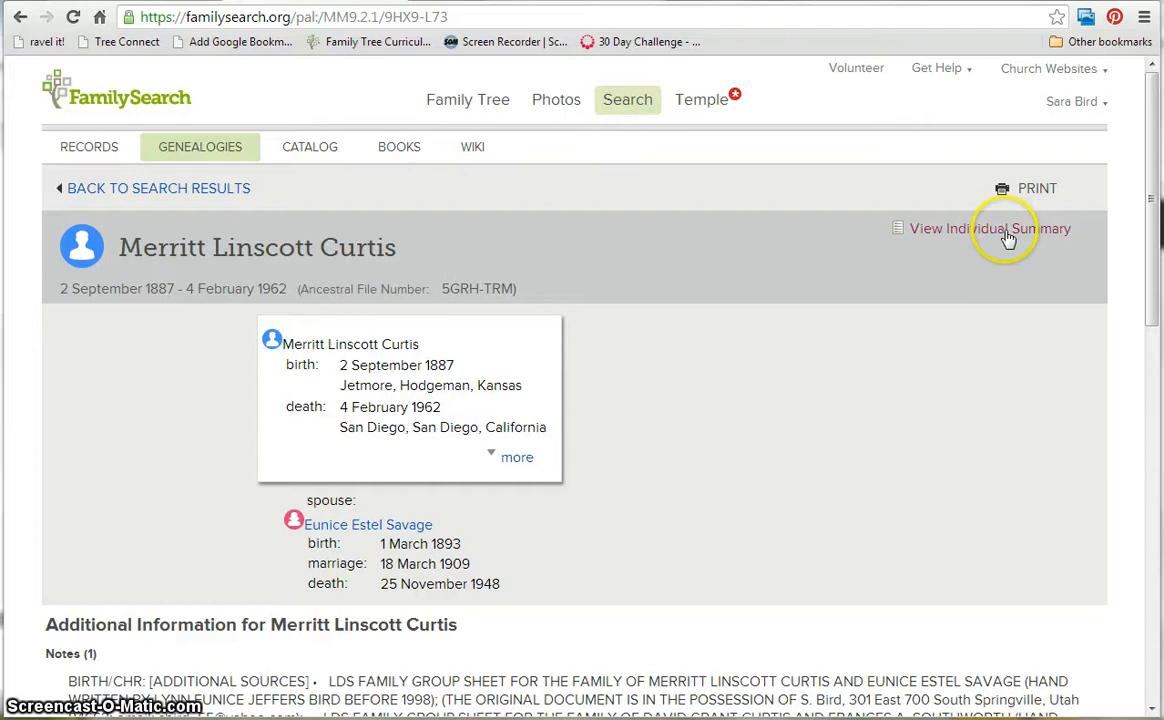
pyautogui.click(989, 228)
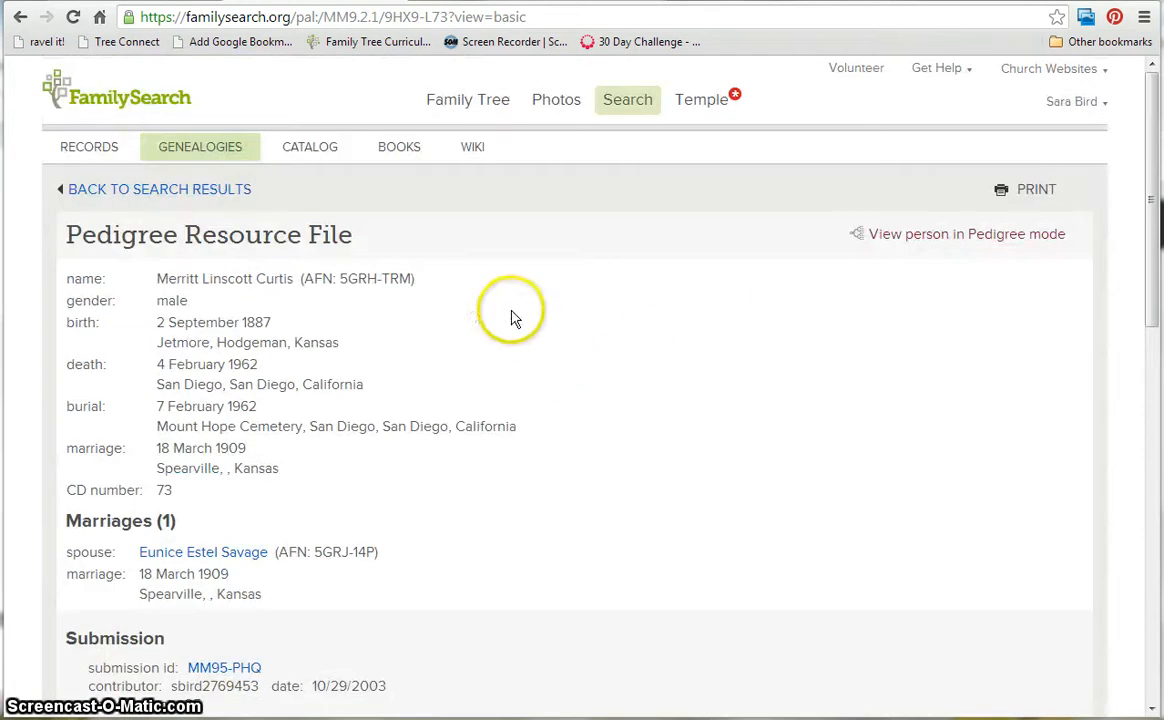
pyautogui.moveTo(320, 200)
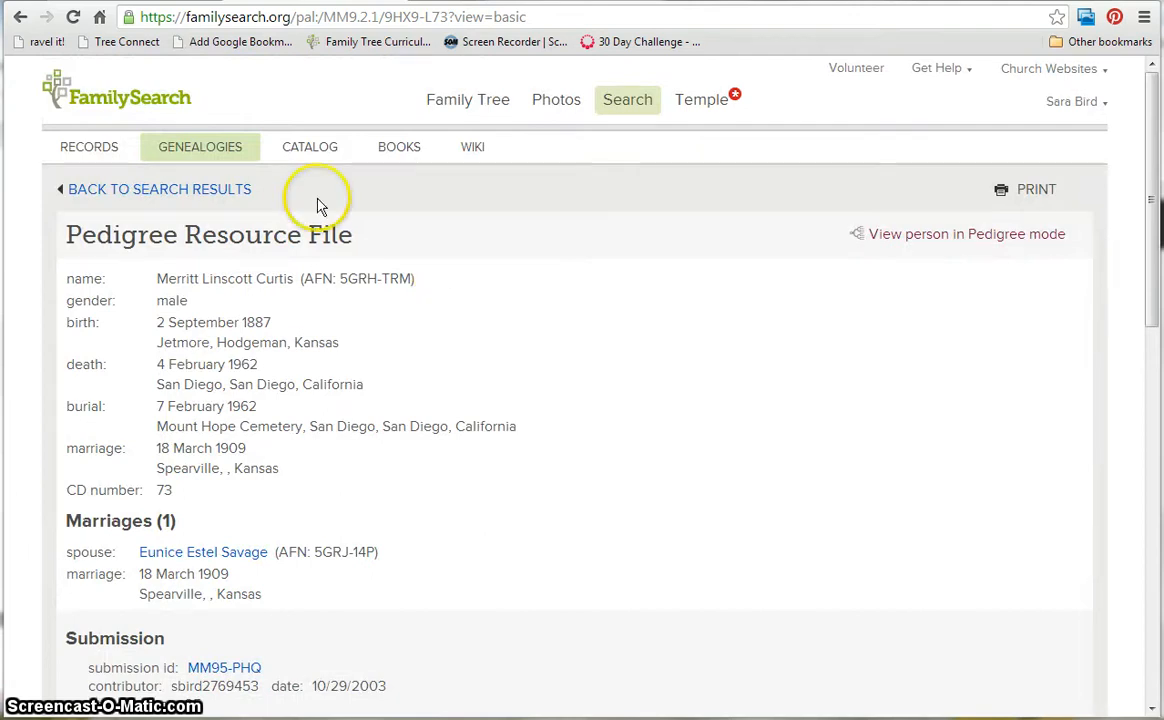
# - Switch to the Records results (743 matches) and scroll down to the User Submitted Genealogies summary
pyautogui.click(159, 189)
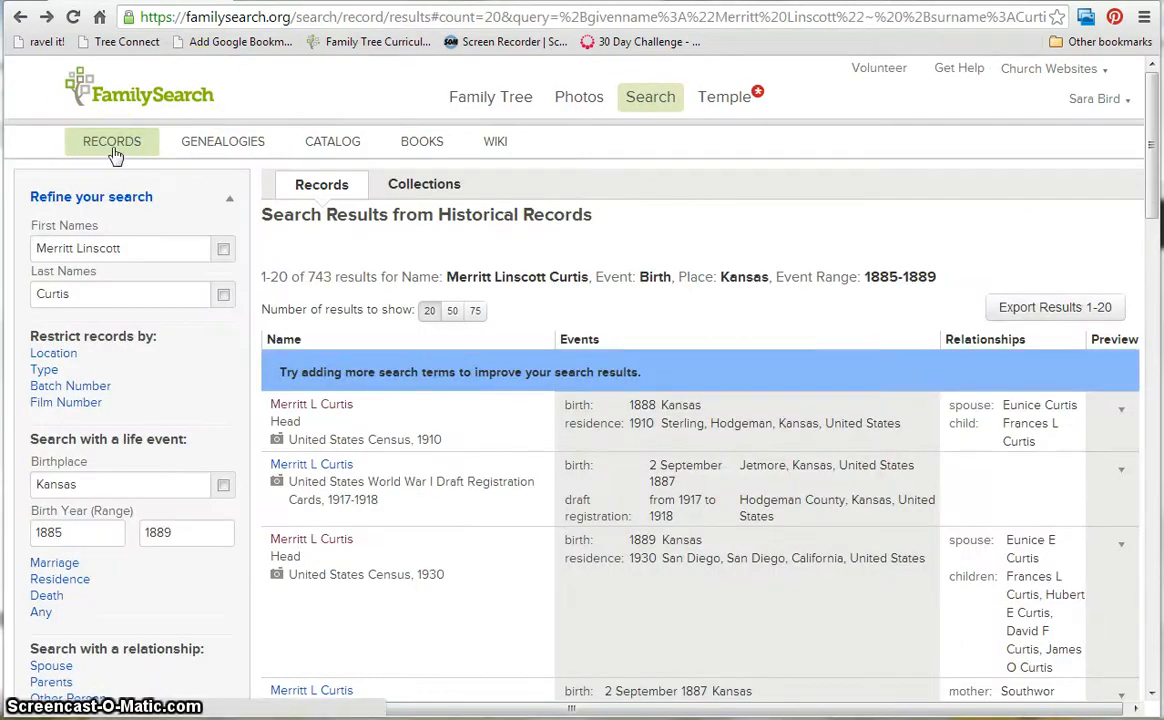
pyautogui.scroll(-3)
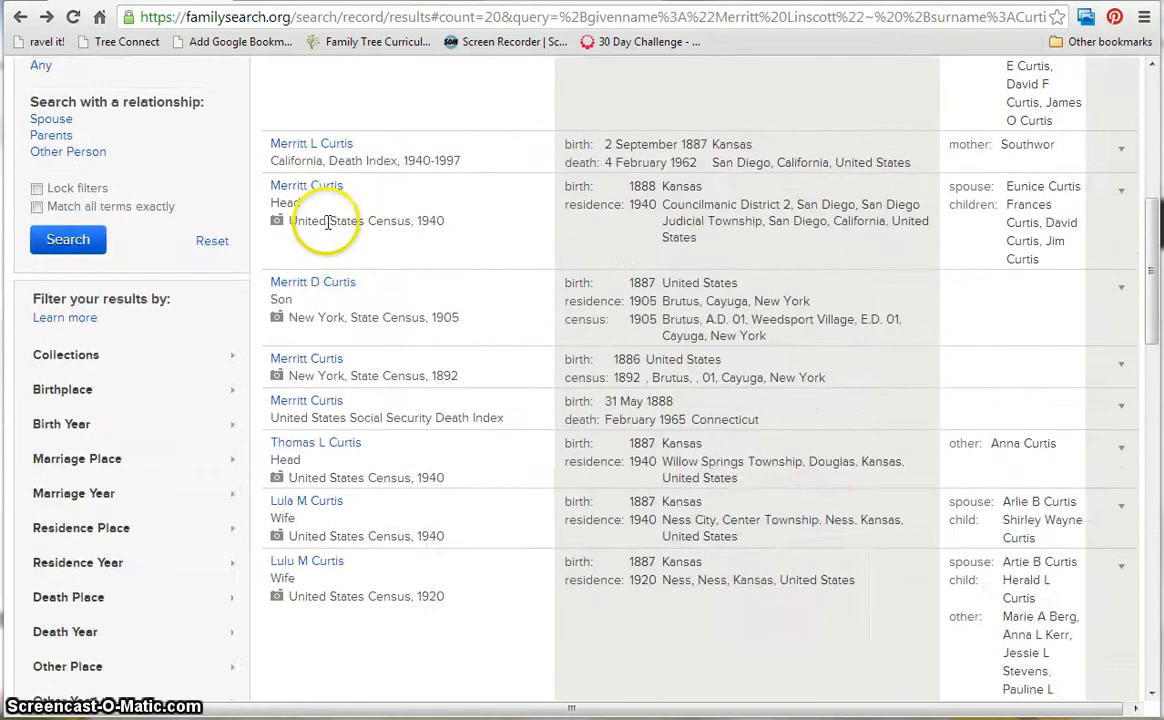
pyautogui.scroll(-3)
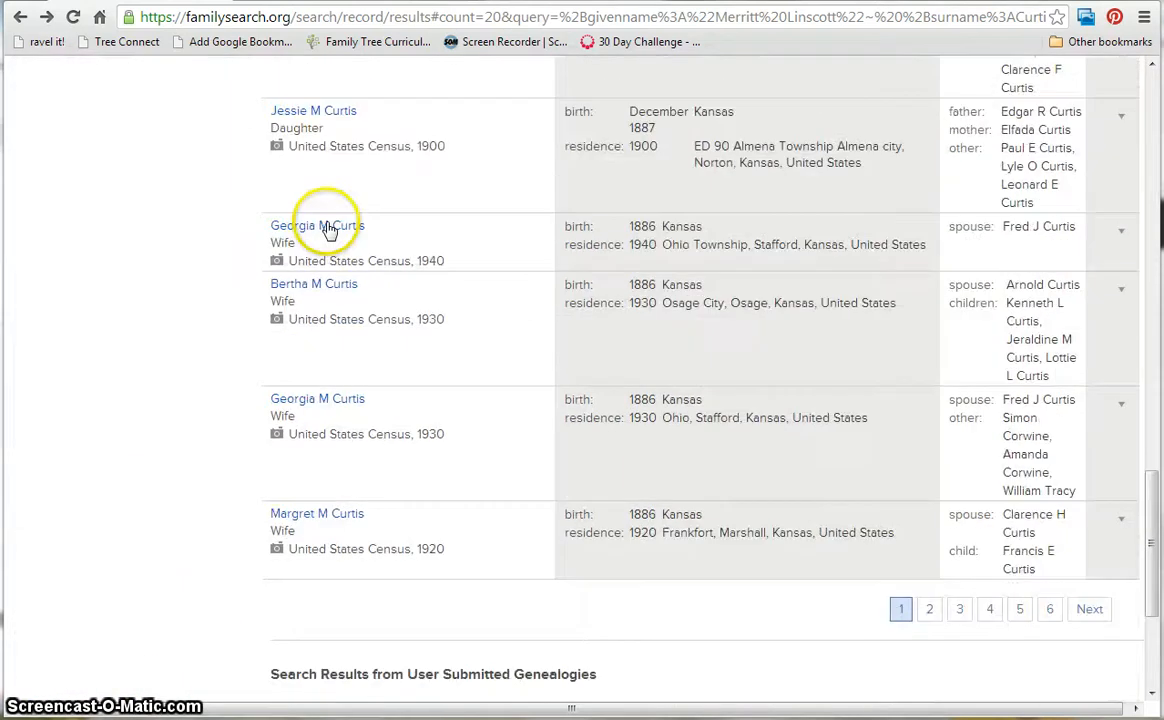
pyautogui.scroll(-3)
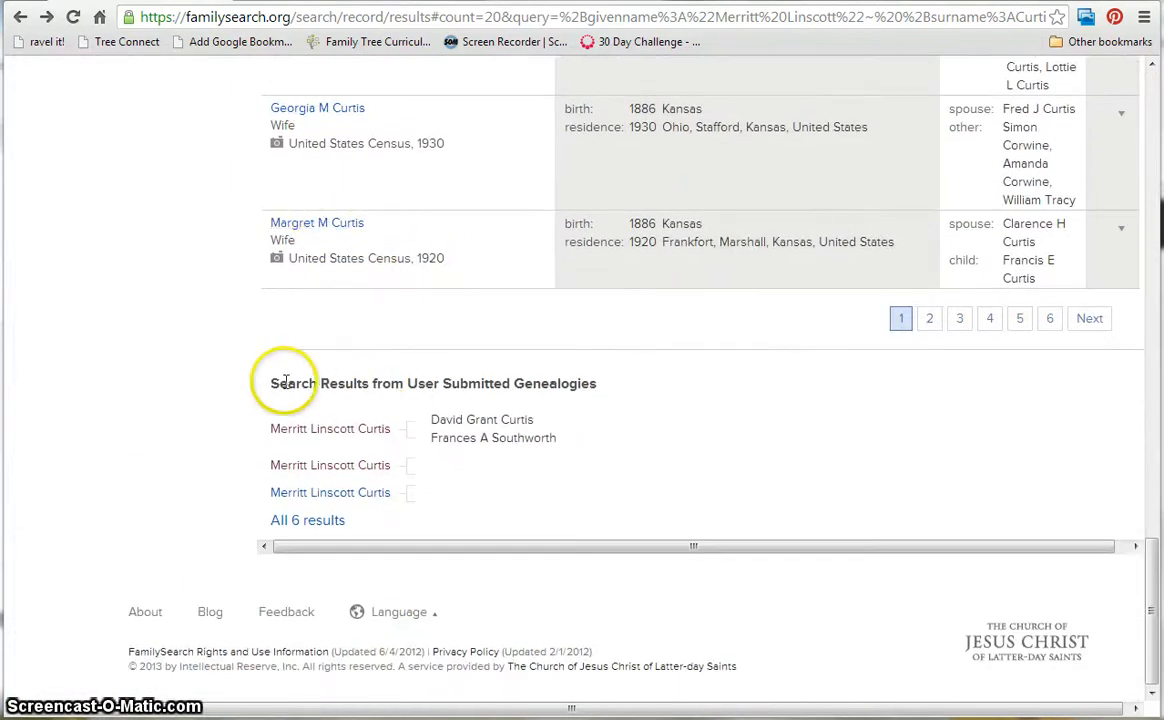
pyautogui.moveTo(447, 546)
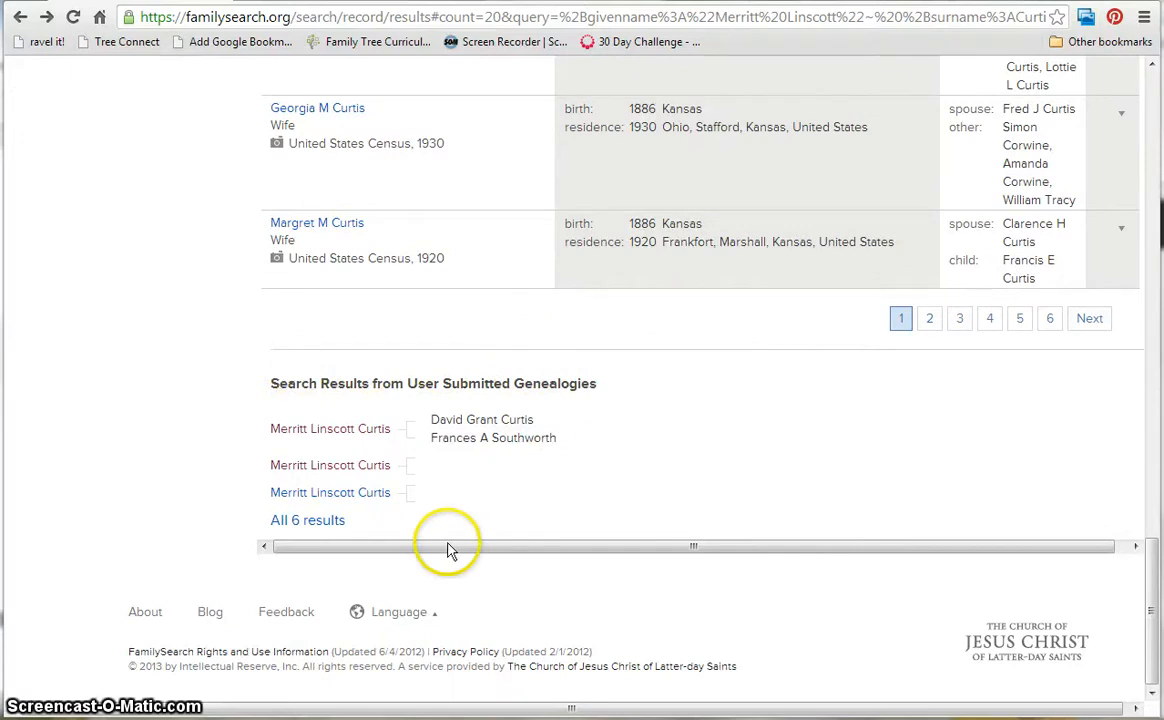
pyautogui.moveTo(588, 376)
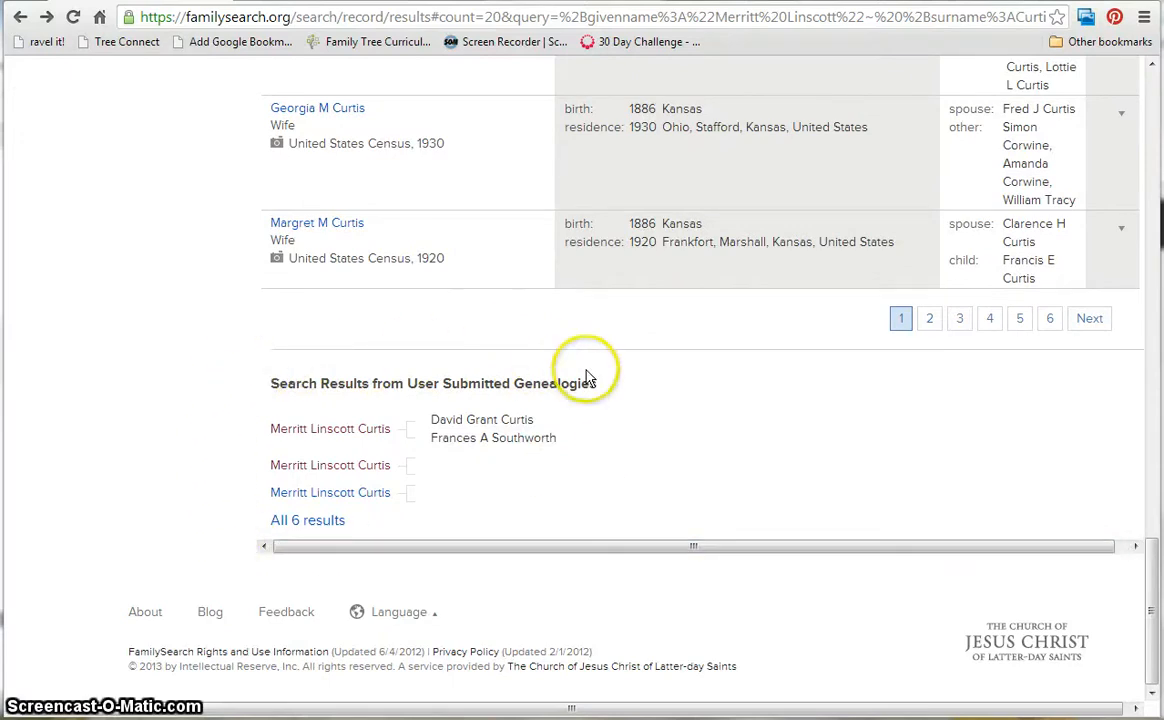
pyautogui.moveTo(533, 490)
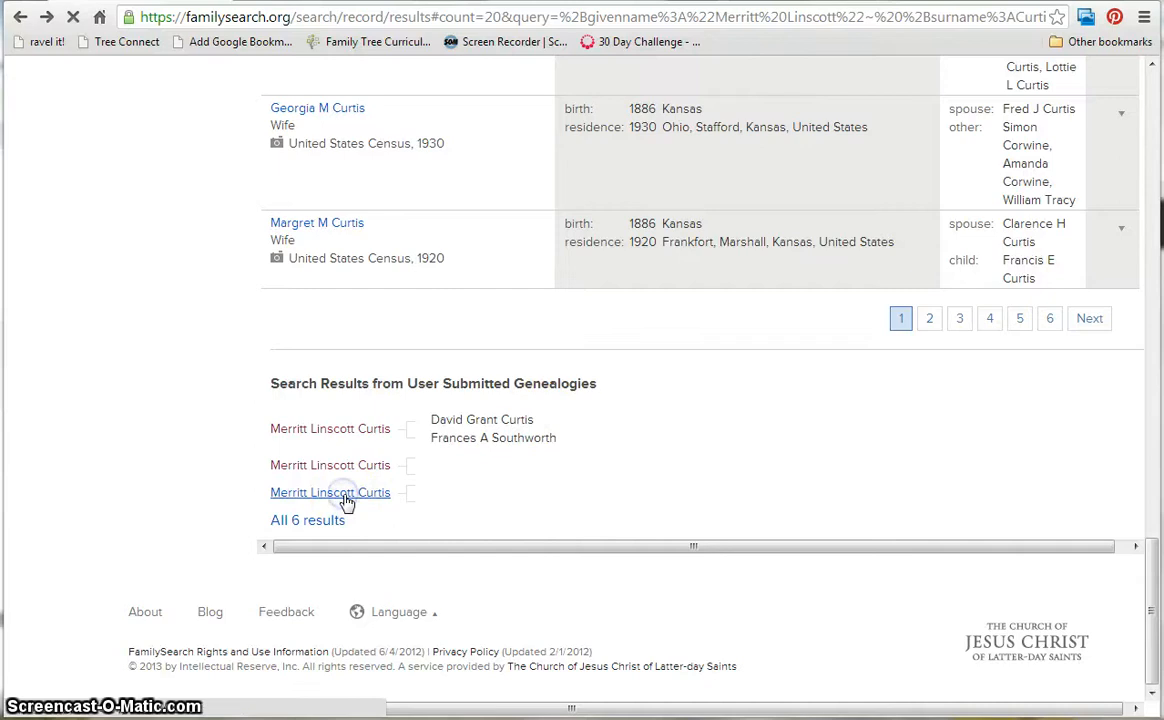
pyautogui.click(330, 492)
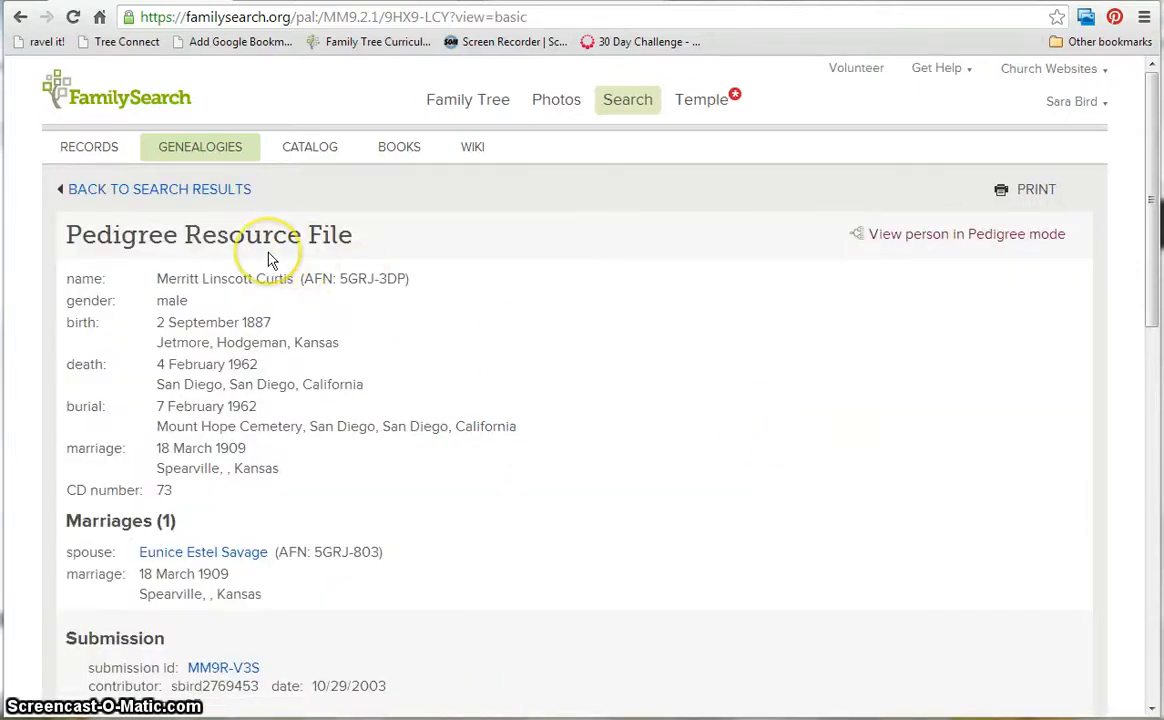
pyautogui.moveTo(650, 320)
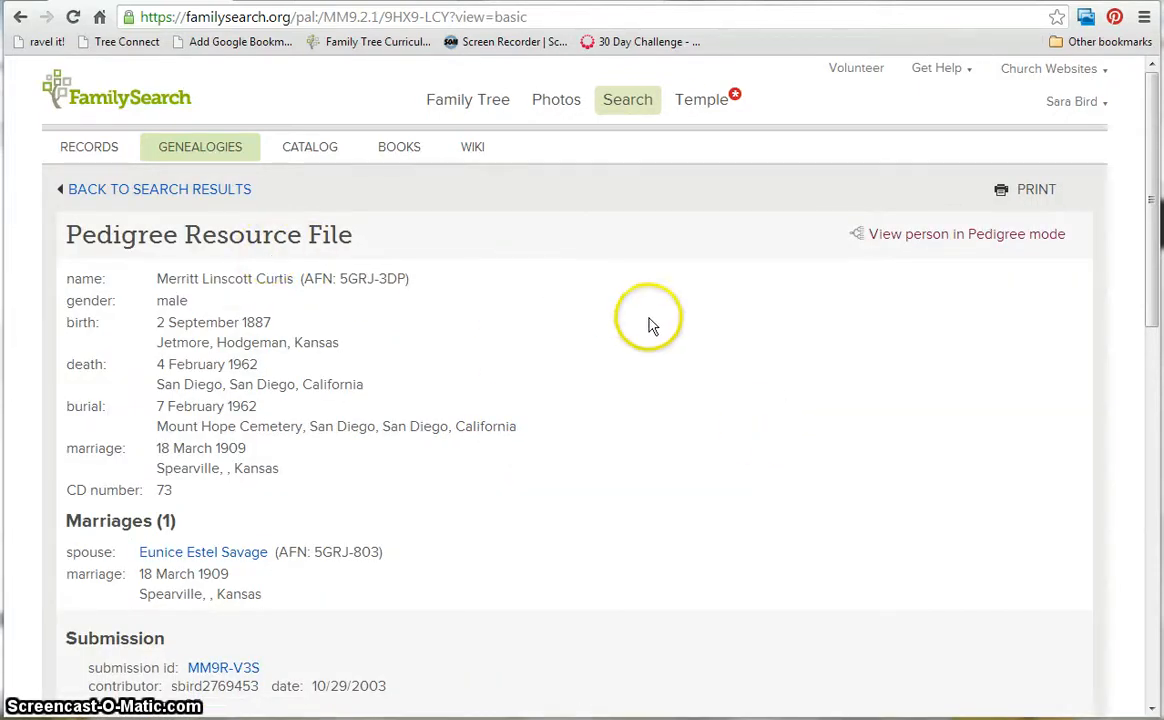
pyautogui.moveTo(538, 537)
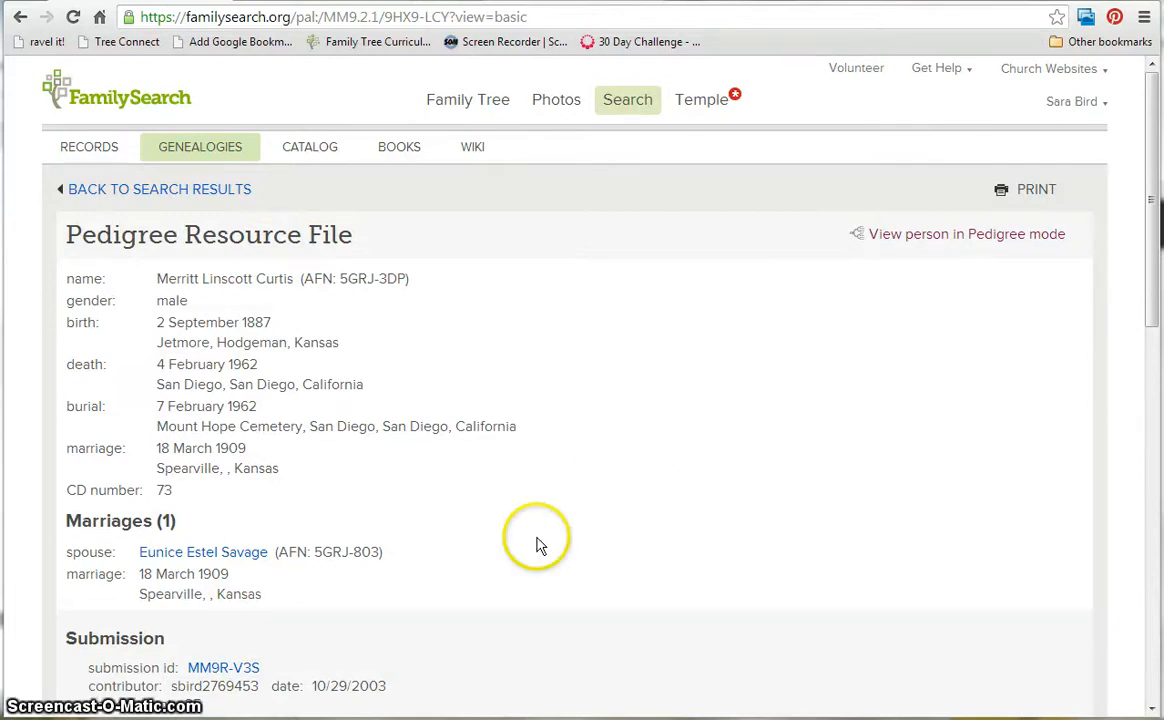